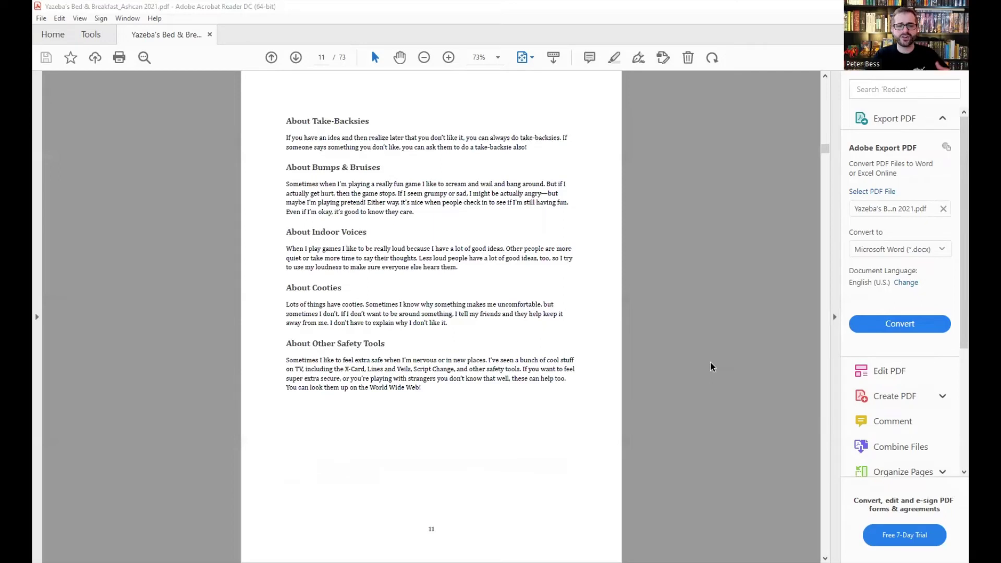
# Advance through the playkit past the Guests page to page 52, the Bodies In Motion chapter rules.
pyautogui.click(296, 57)
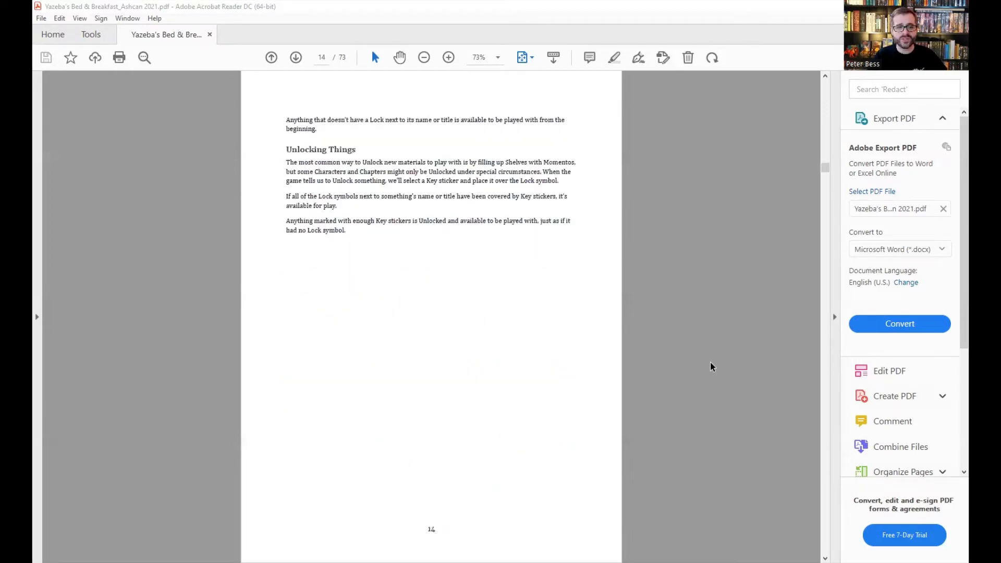
pyautogui.click(296, 57)
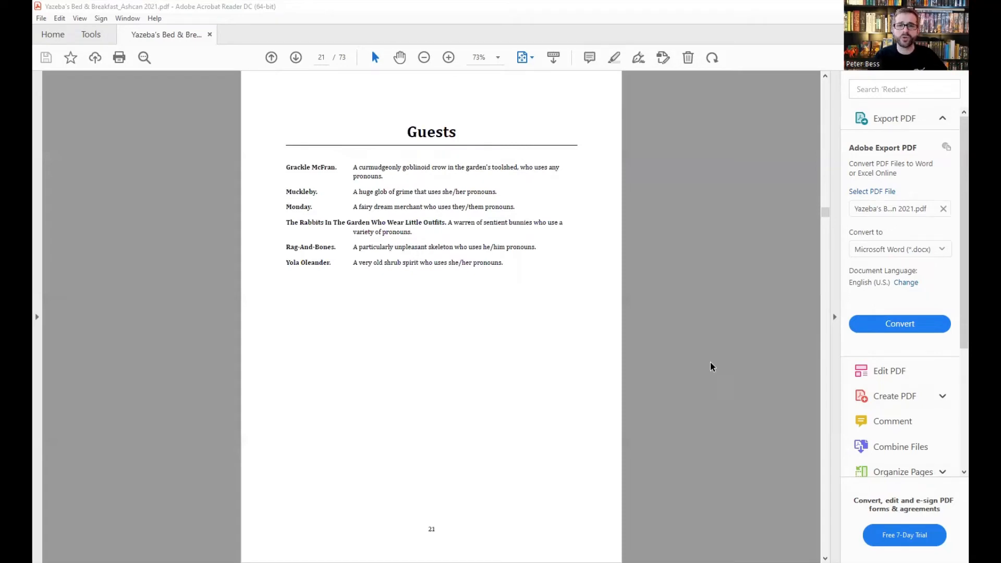
pyautogui.click(295, 58)
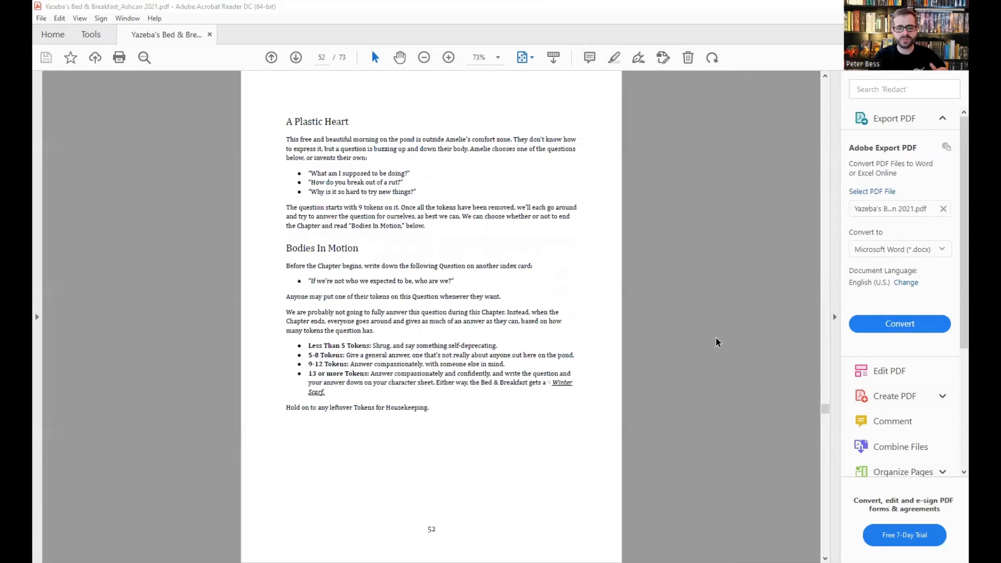
# Reach page 55 Locked Materials via the Mr. Boggs sheet, then move on toward the Indiegogo campaign.
pyautogui.click(295, 57)
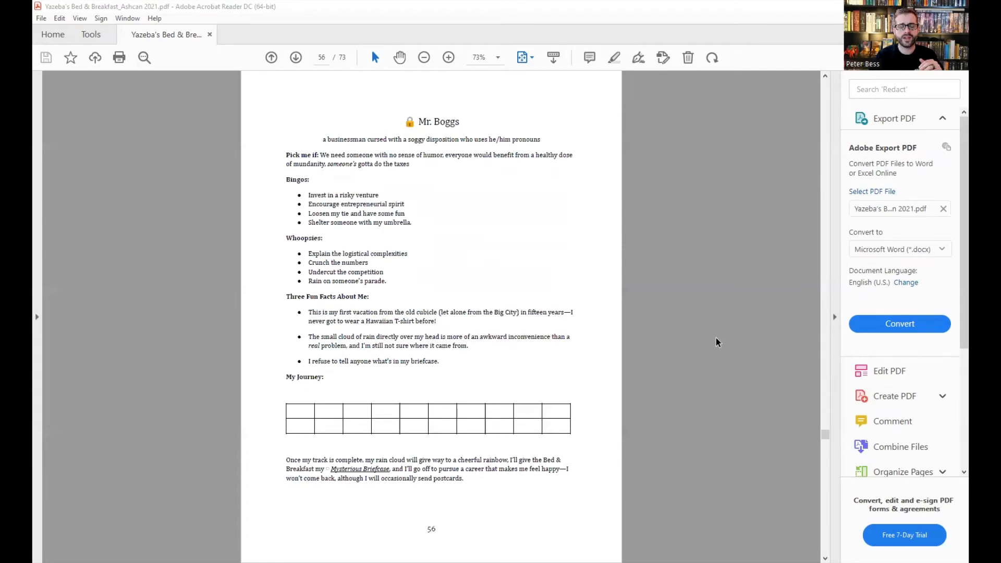
pyautogui.click(271, 58)
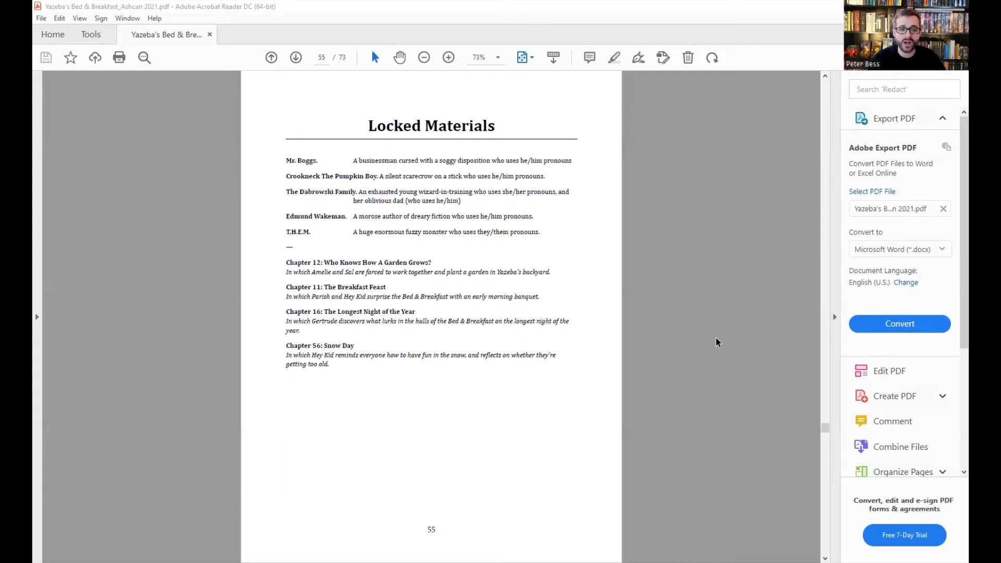
pyautogui.click(295, 58)
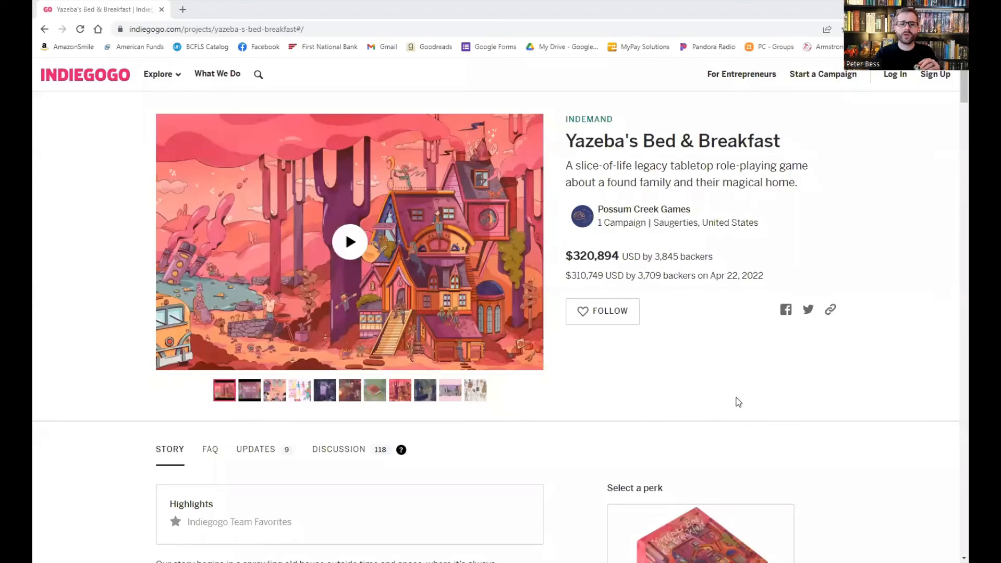
pyautogui.moveTo(630, 353)
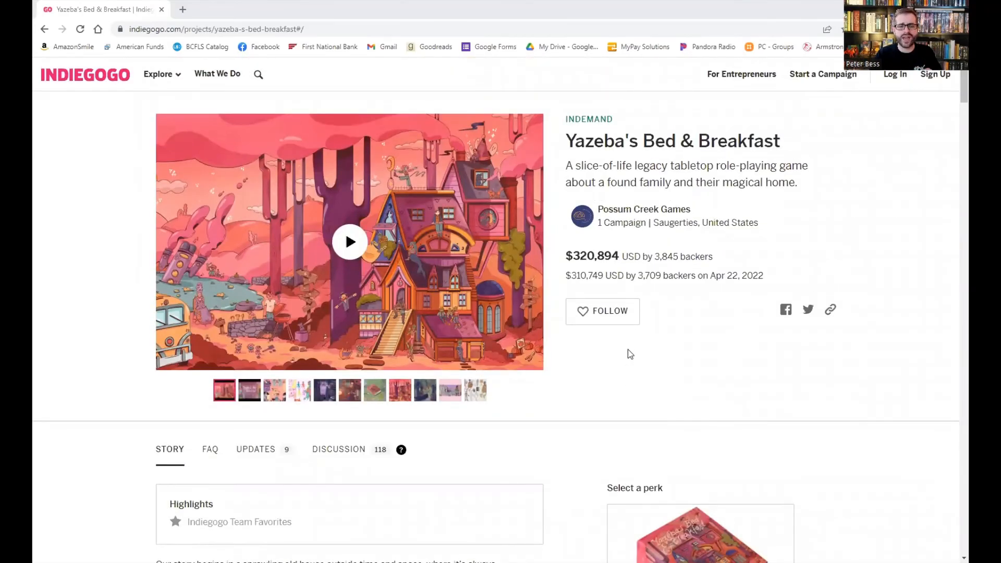
pyautogui.moveTo(720, 344)
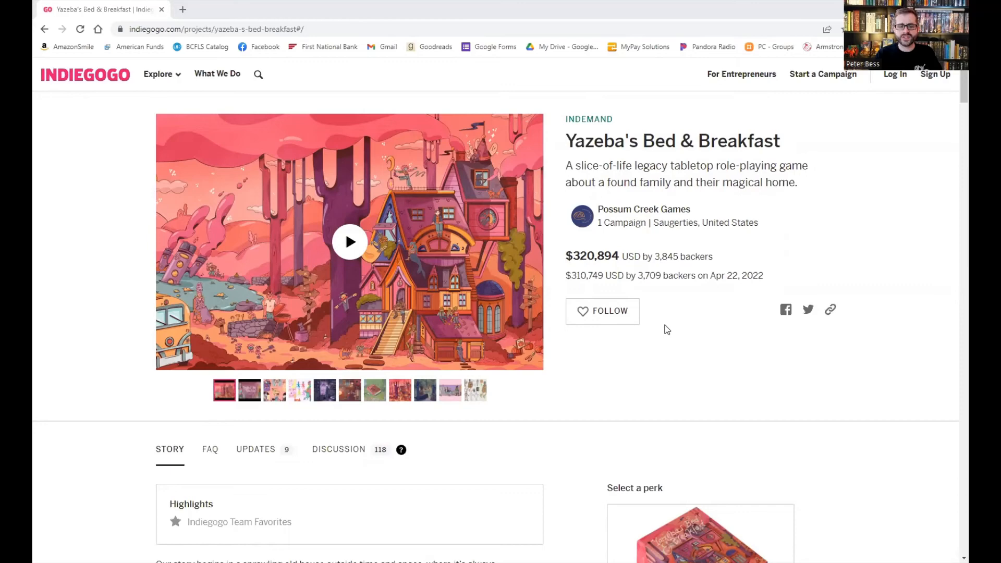
# Scroll the campaign story past the highlights to the Free Playkit Available Now banner.
pyautogui.scroll(-3)
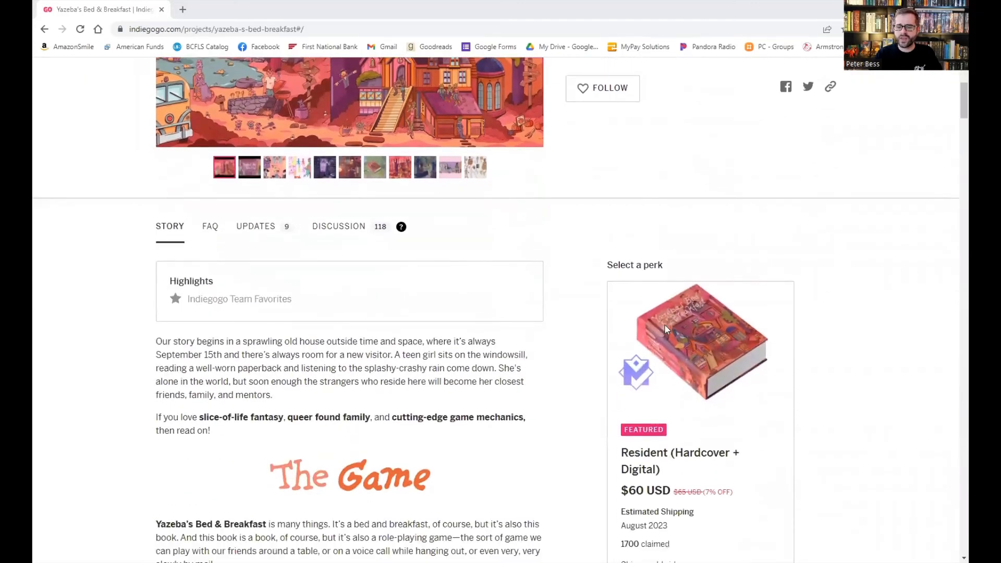
pyautogui.scroll(-3)
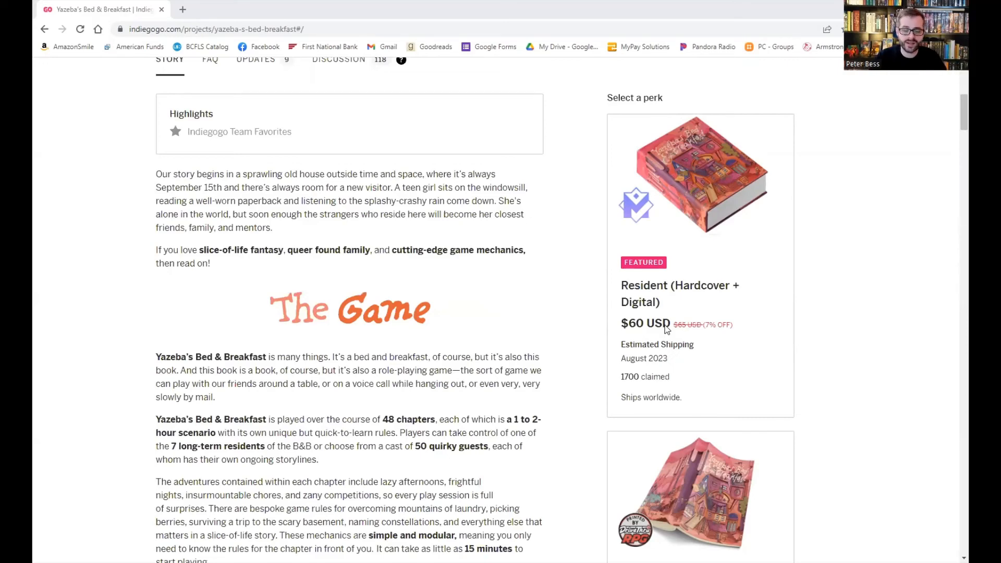
pyautogui.scroll(-3)
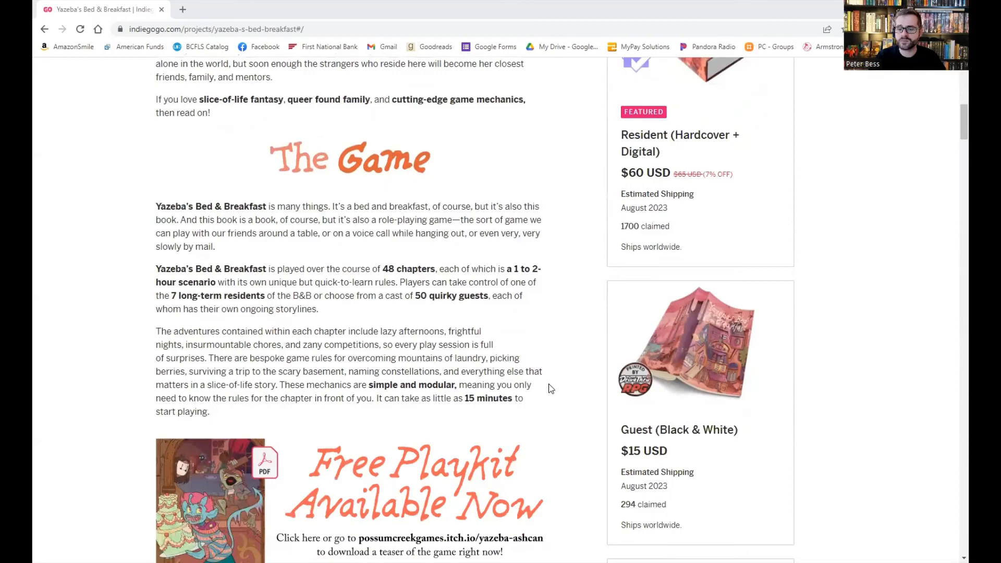
pyautogui.scroll(3)
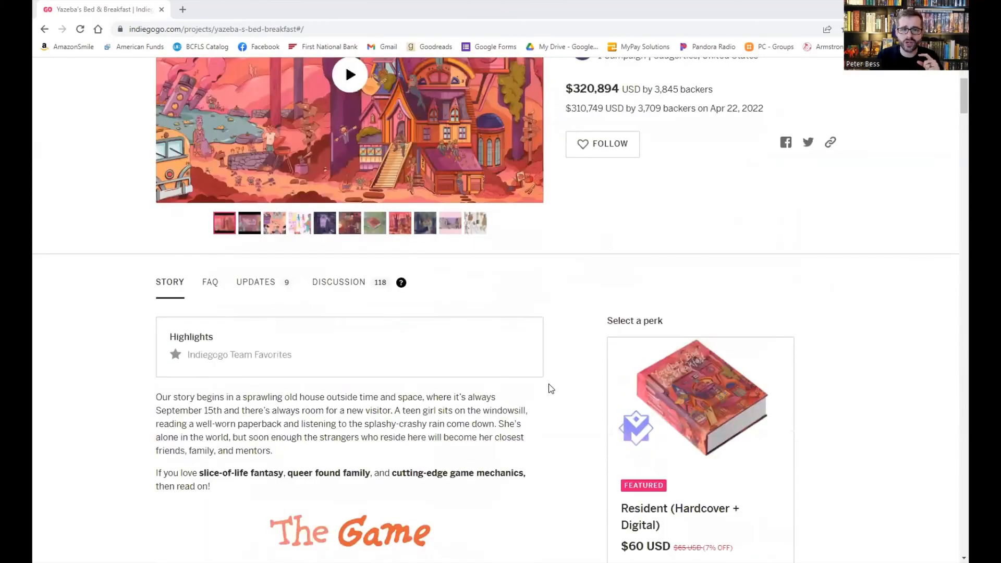
pyautogui.scroll(-3)
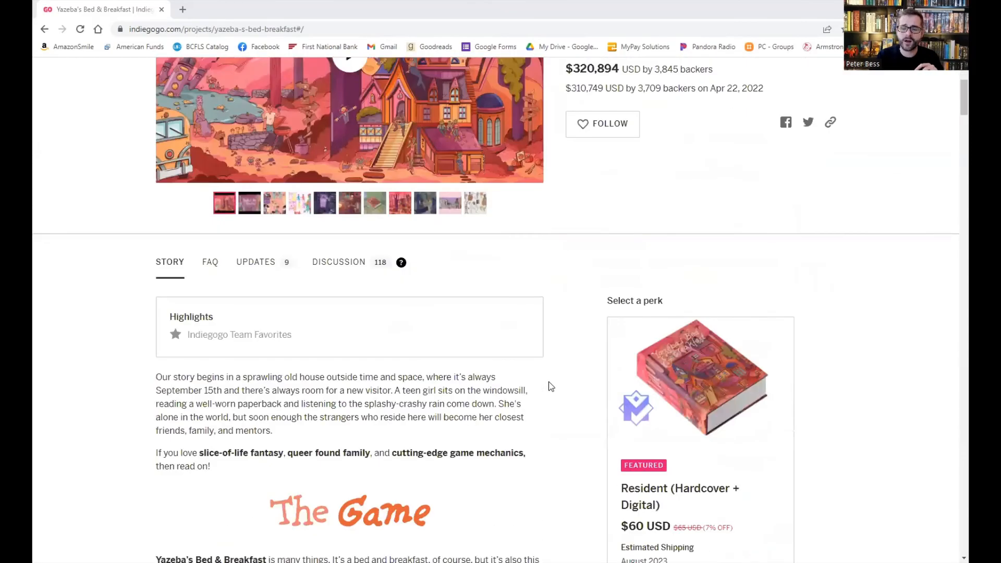
pyautogui.scroll(-3)
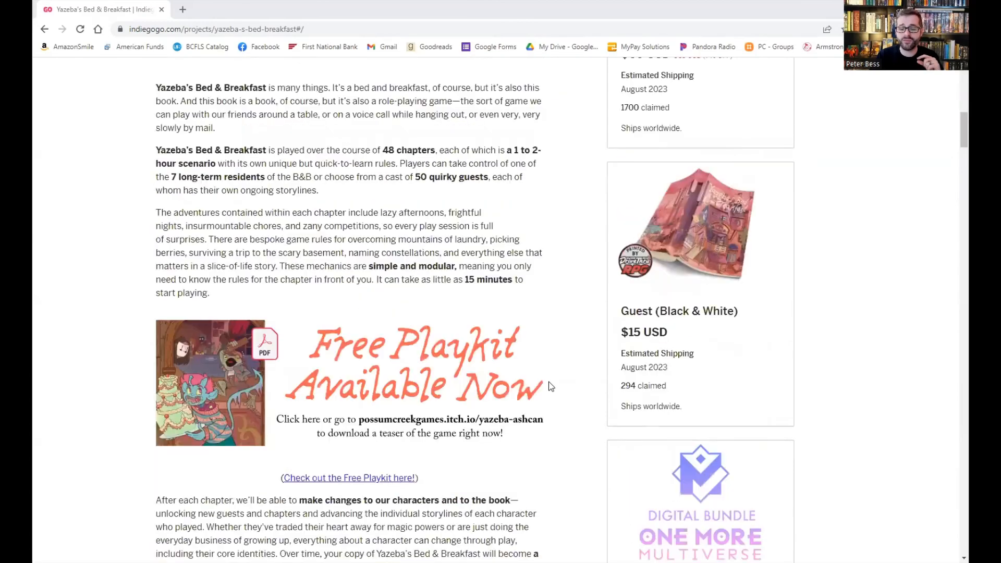
pyautogui.scroll(-3)
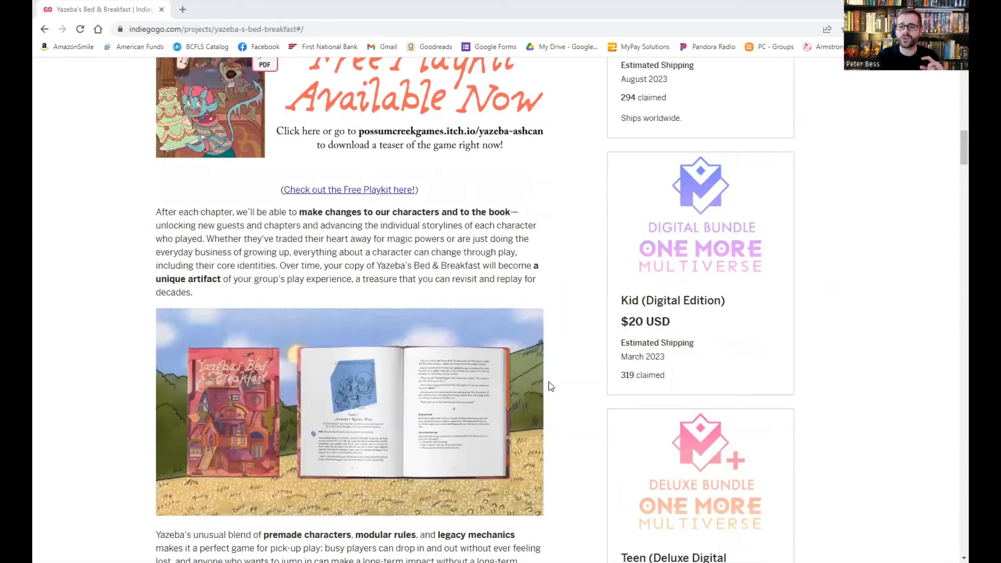
pyautogui.scroll(-3)
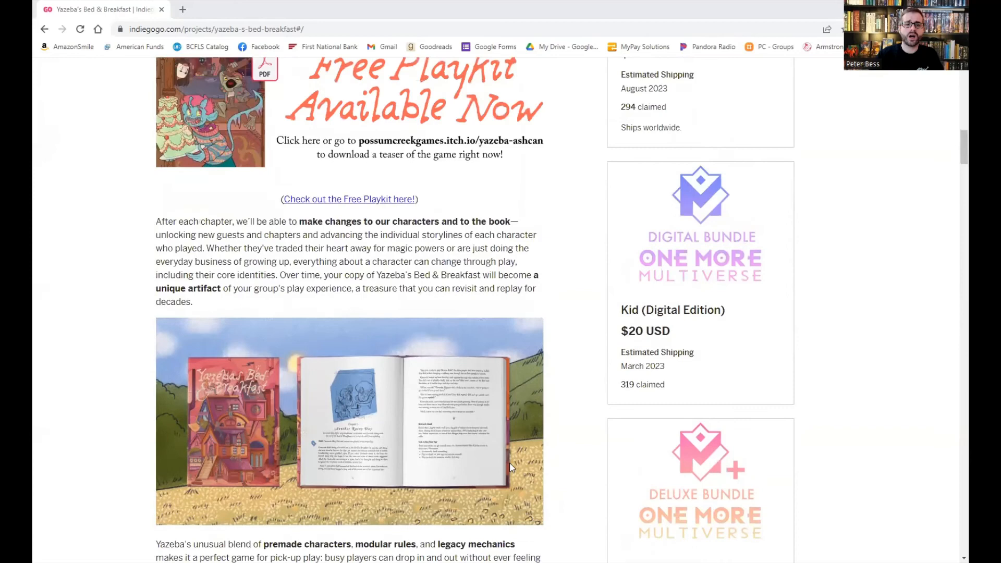
pyautogui.scroll(3)
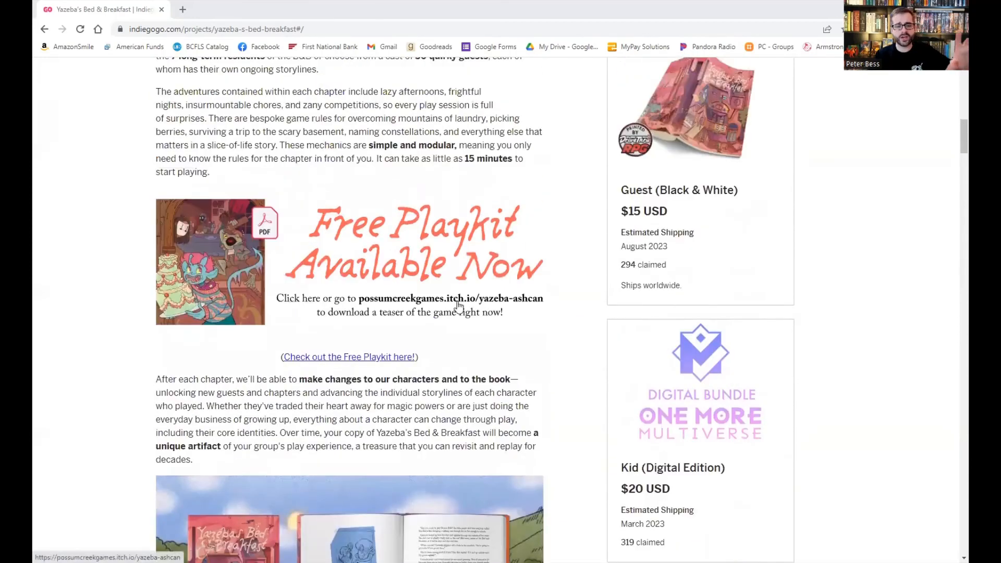
pyautogui.moveTo(369, 186)
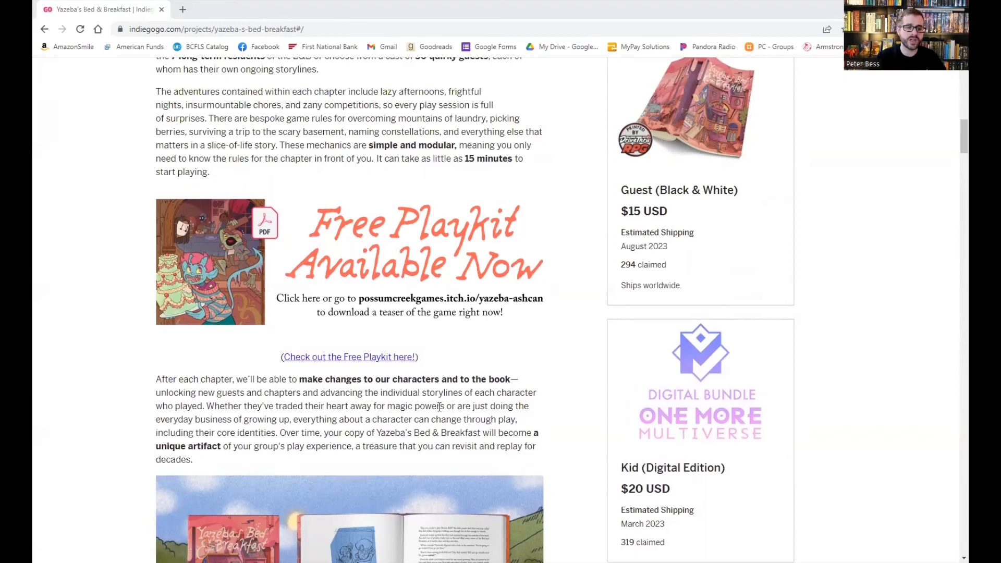
pyautogui.scroll(-3)
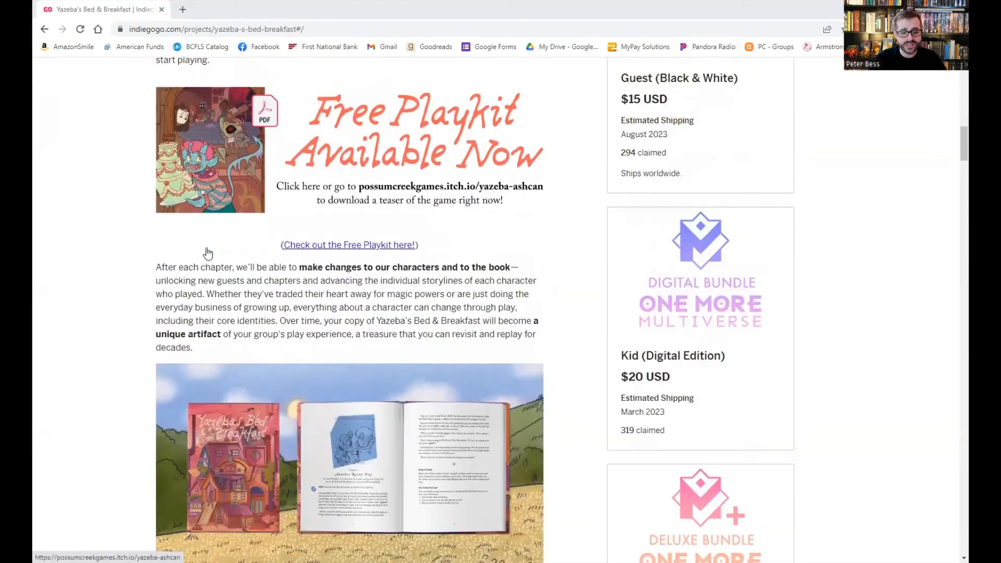
pyautogui.scroll(-3)
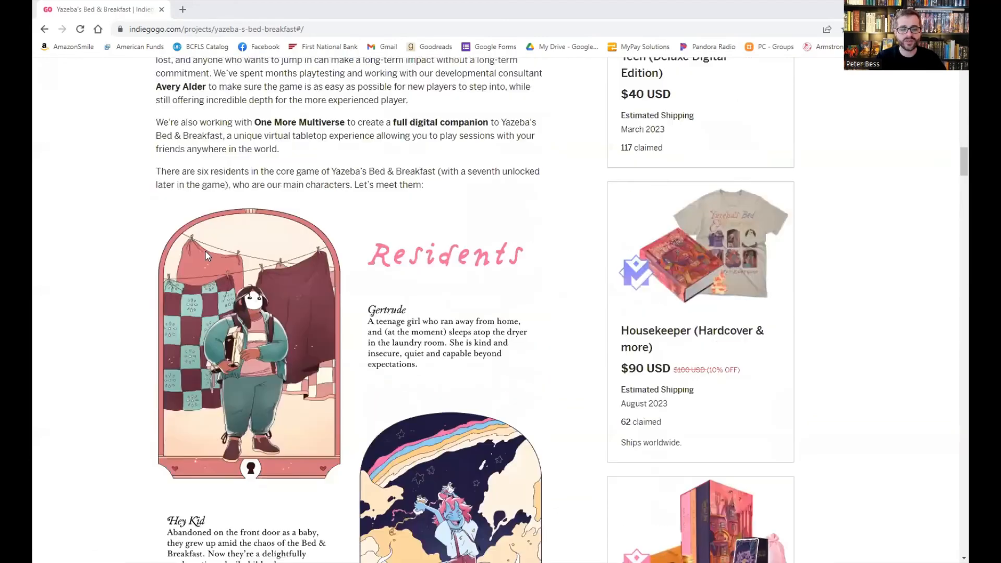
pyautogui.scroll(-3)
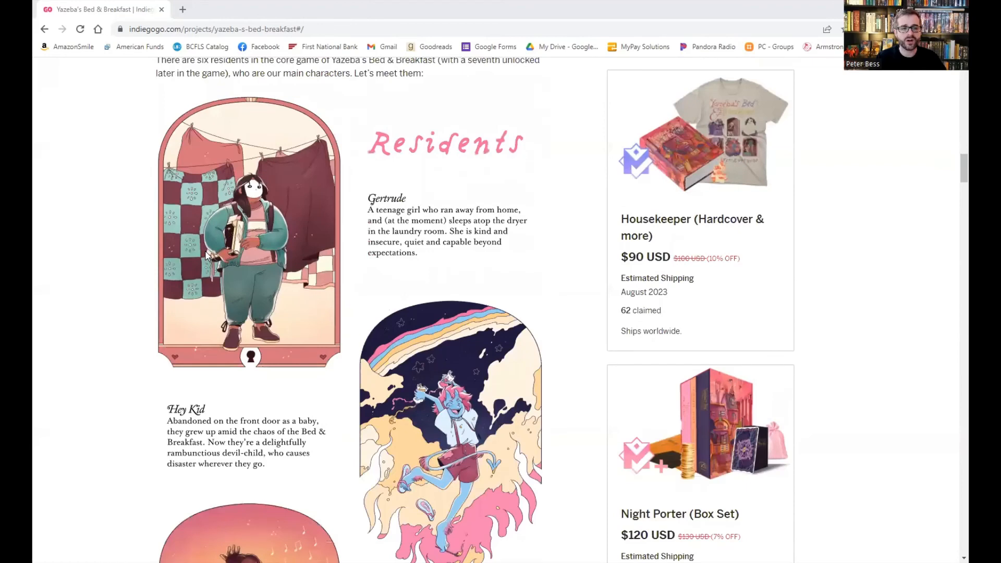
pyautogui.scroll(-3)
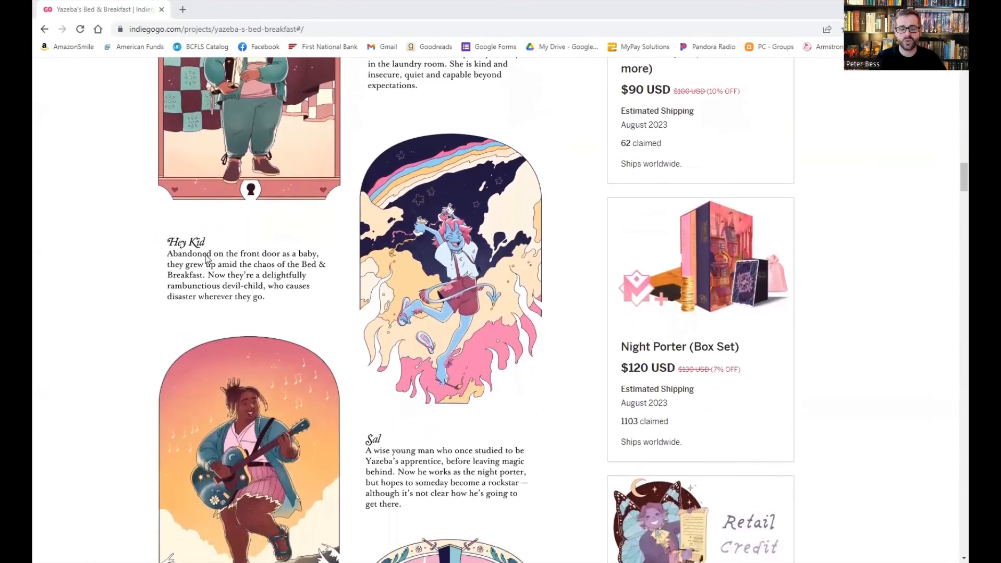
pyautogui.scroll(-3)
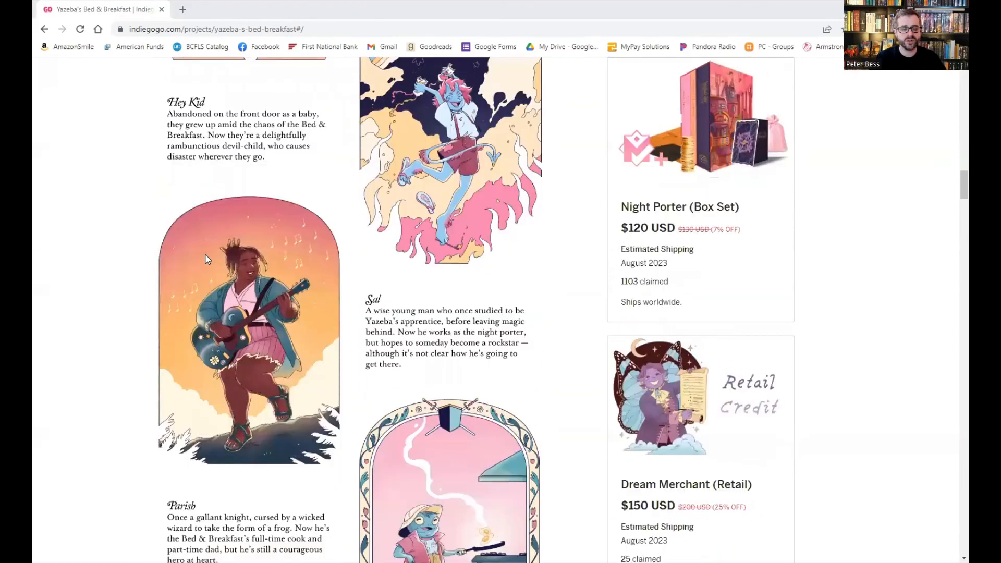
pyautogui.scroll(-3)
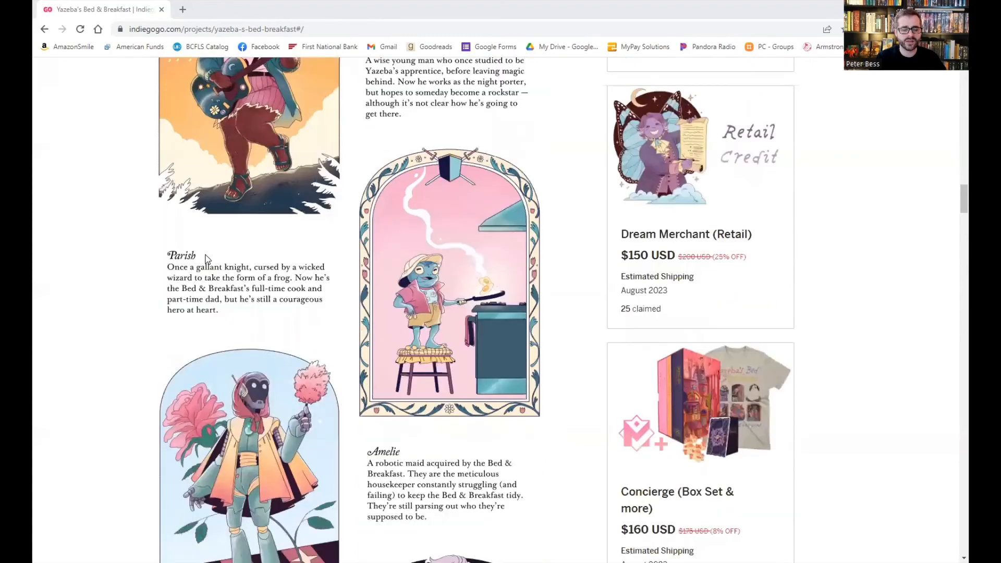
pyautogui.scroll(-3)
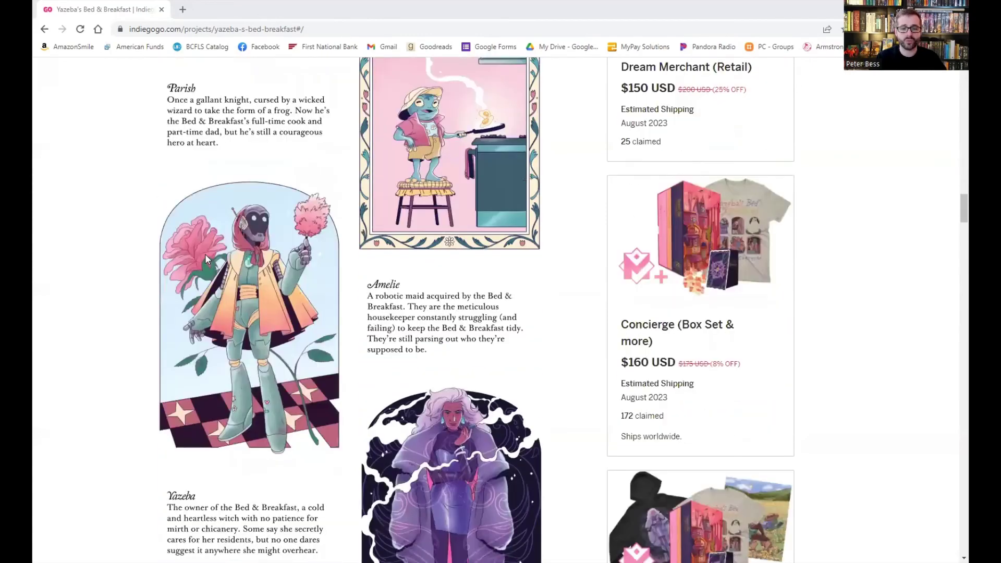
pyautogui.scroll(-3)
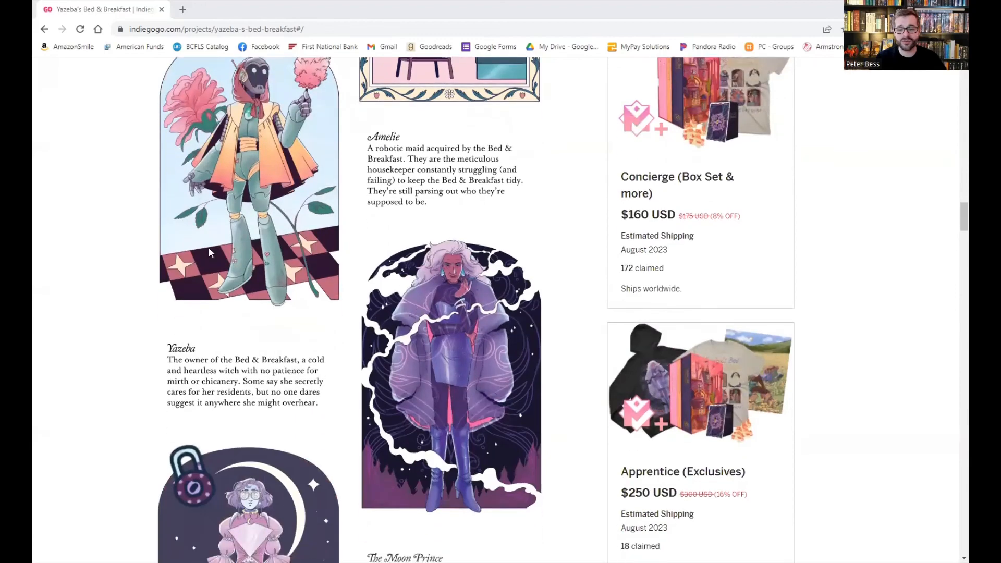
pyautogui.scroll(-3)
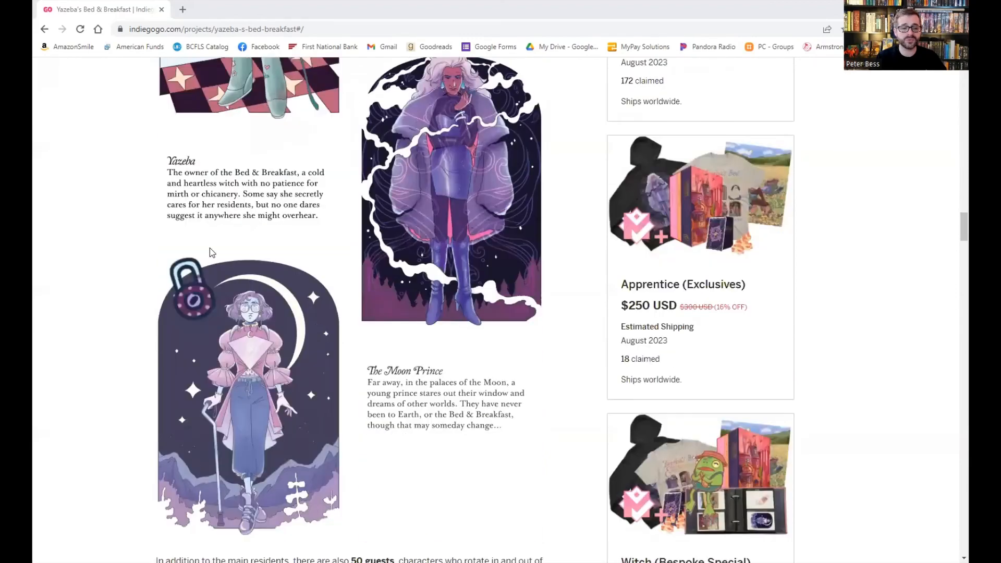
pyautogui.scroll(-3)
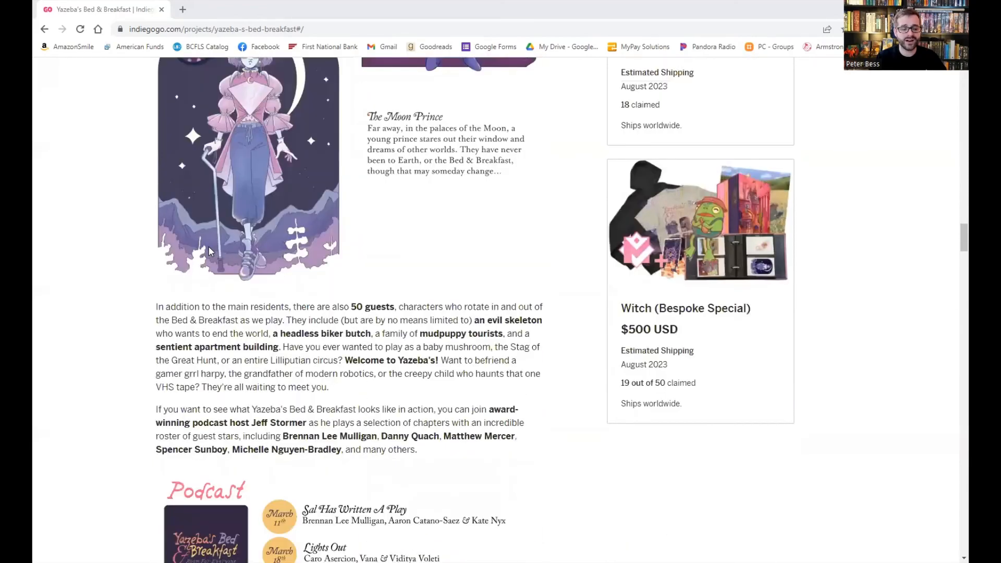
pyautogui.scroll(-3)
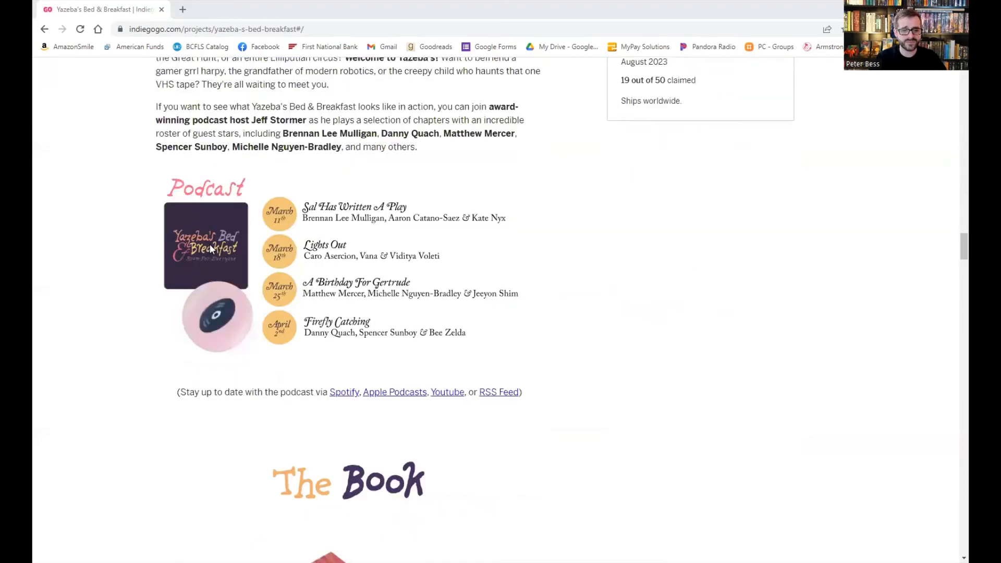
pyautogui.scroll(-3)
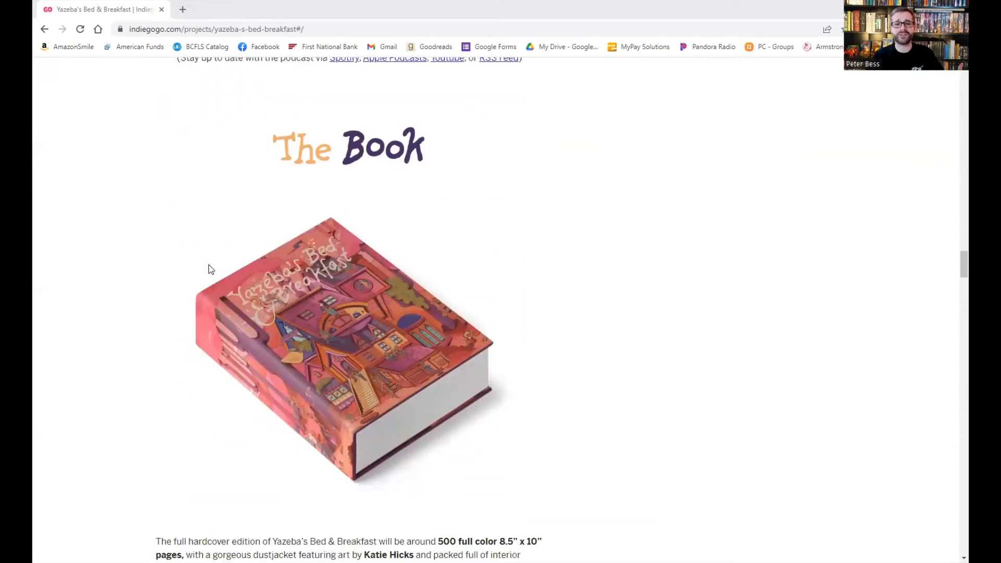
pyautogui.scroll(-3)
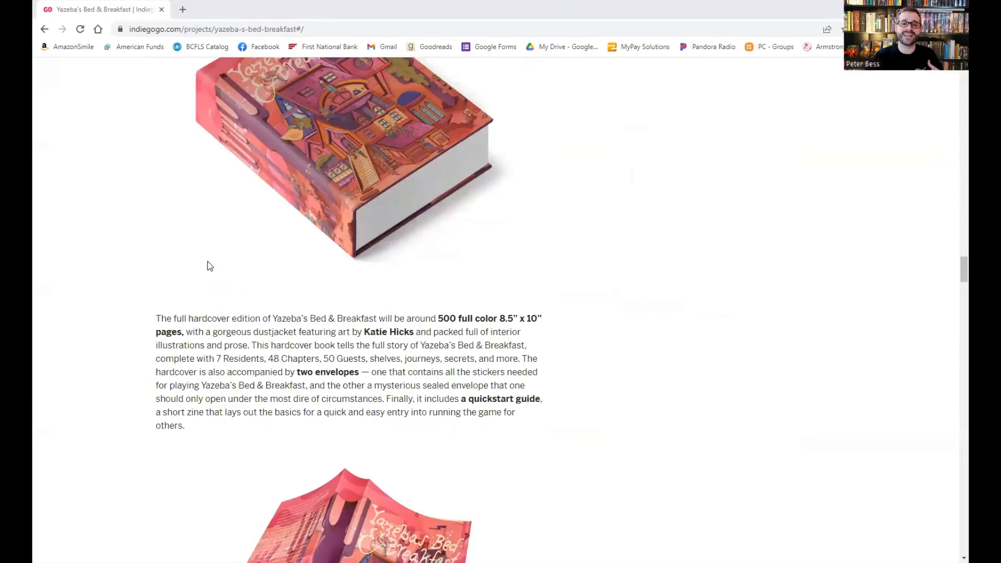
pyautogui.scroll(-3)
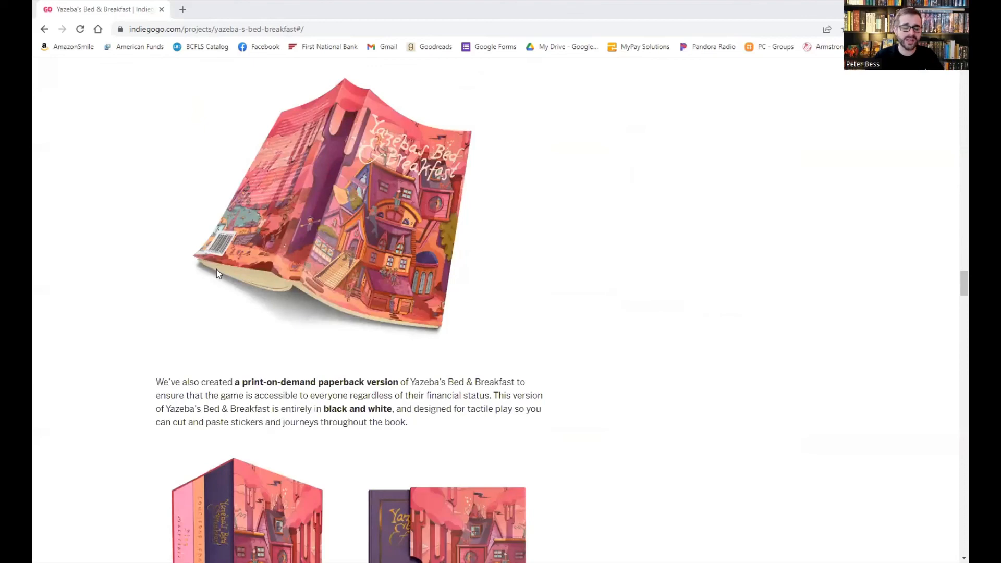
pyautogui.scroll(-3)
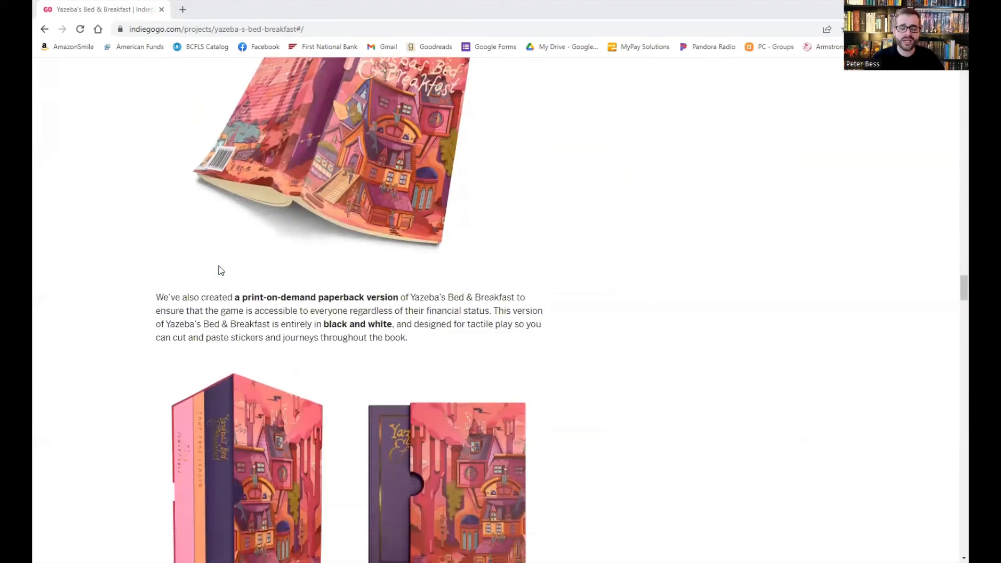
pyautogui.scroll(-3)
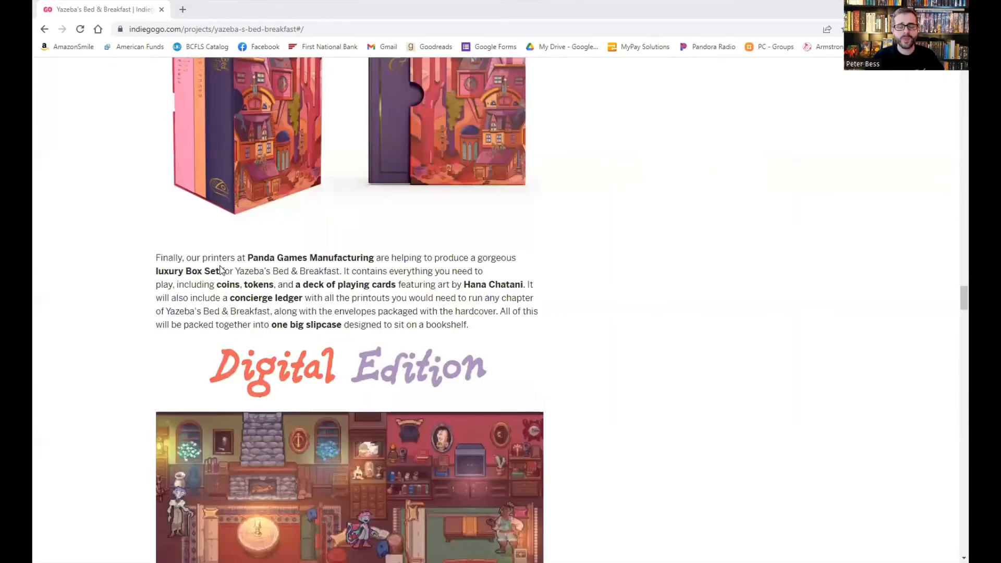
pyautogui.scroll(-3)
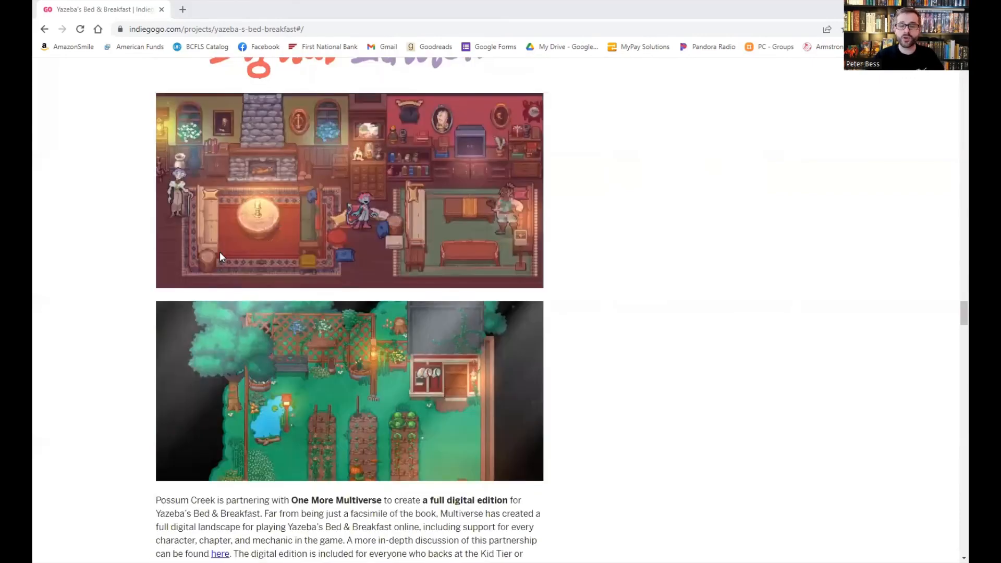
pyautogui.scroll(-3)
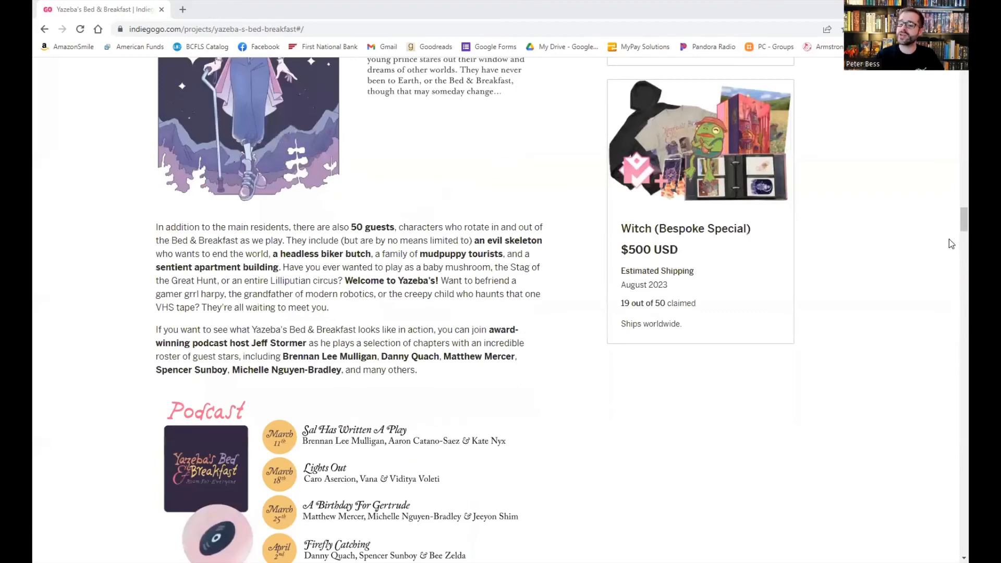
pyautogui.scroll(3)
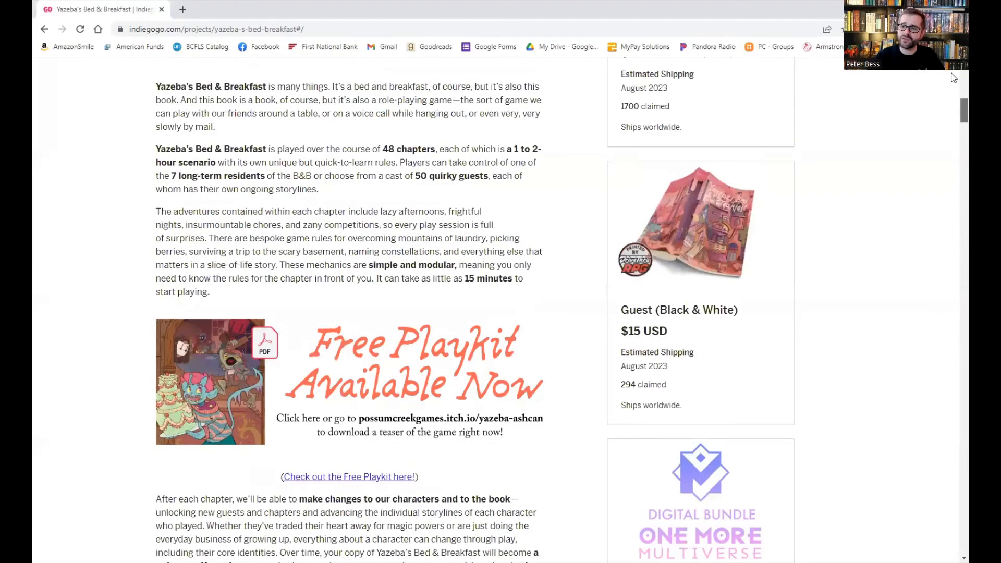